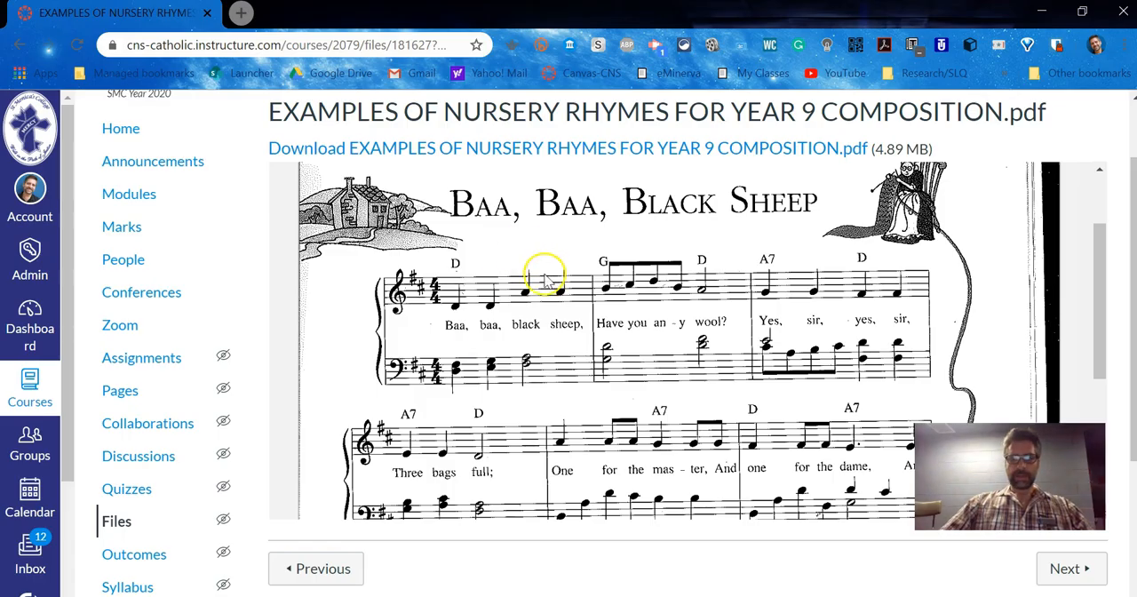
Scroll down the nursery rhymes PDF to read the Baa Baa Black Sheep melody.
scroll(down, 3)
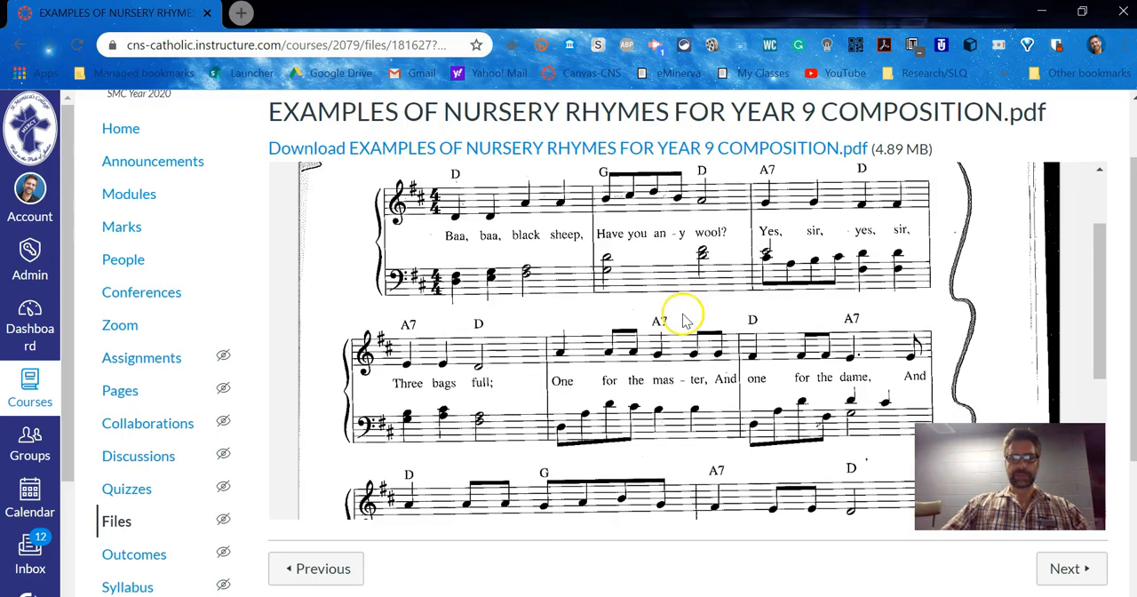
mouse_move(810, 372)
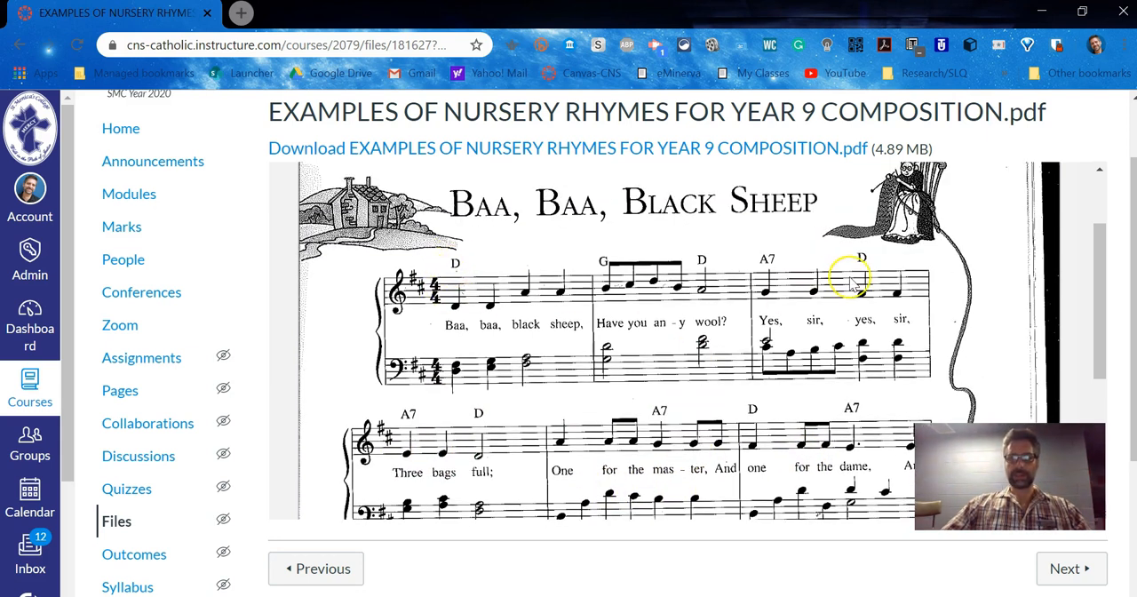
scroll(down, 3)
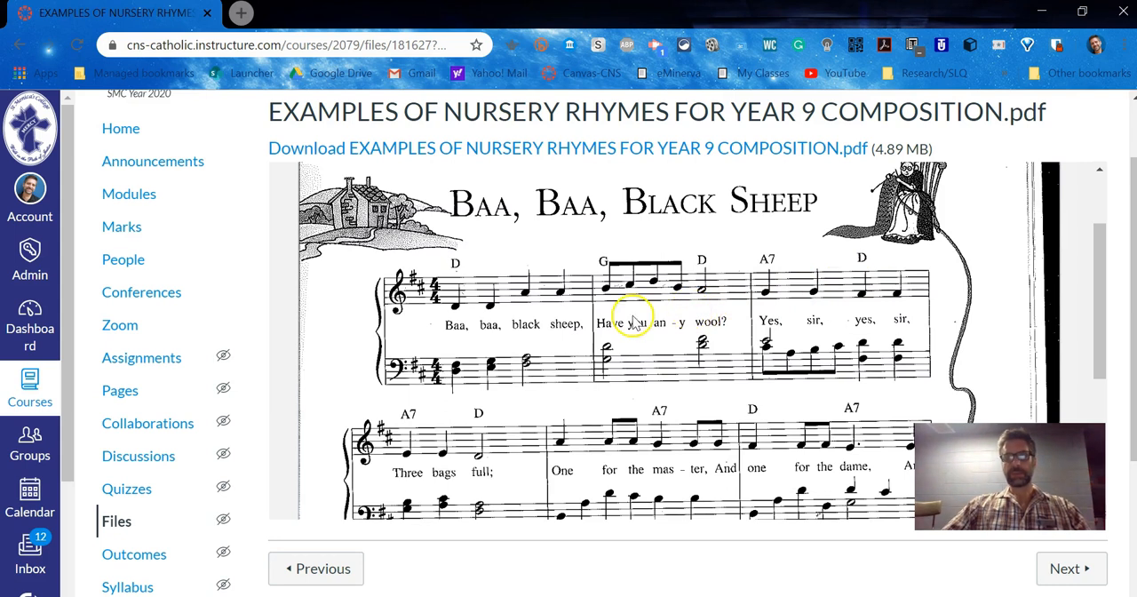
mouse_move(455, 309)
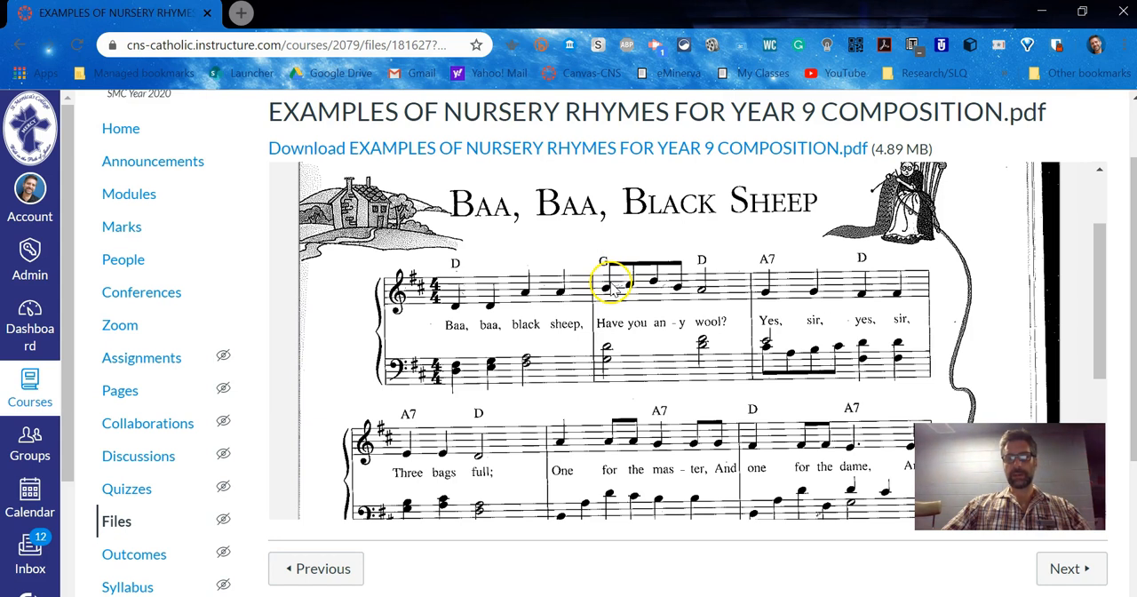
mouse_move(582, 311)
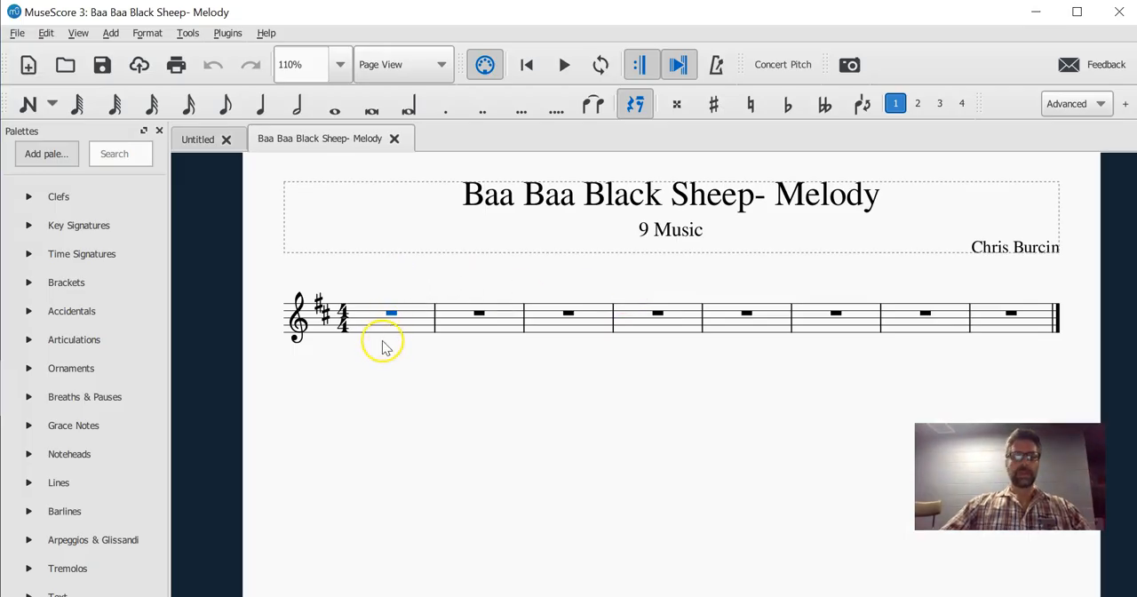
Enter bar one as quarter notes D D A A and select the third note.
click(261, 103)
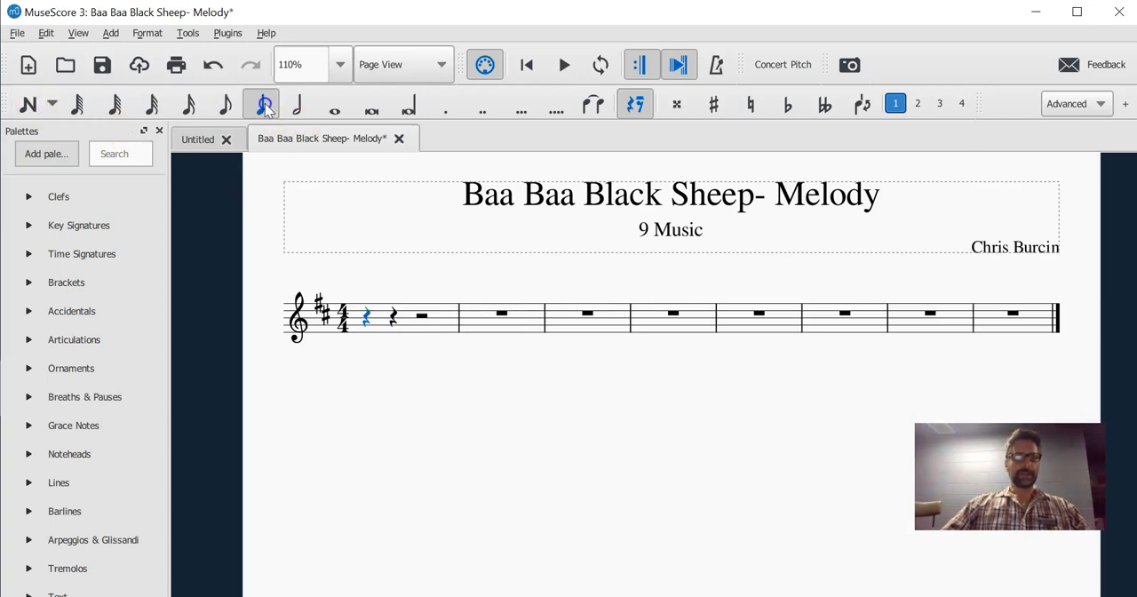
click(261, 103)
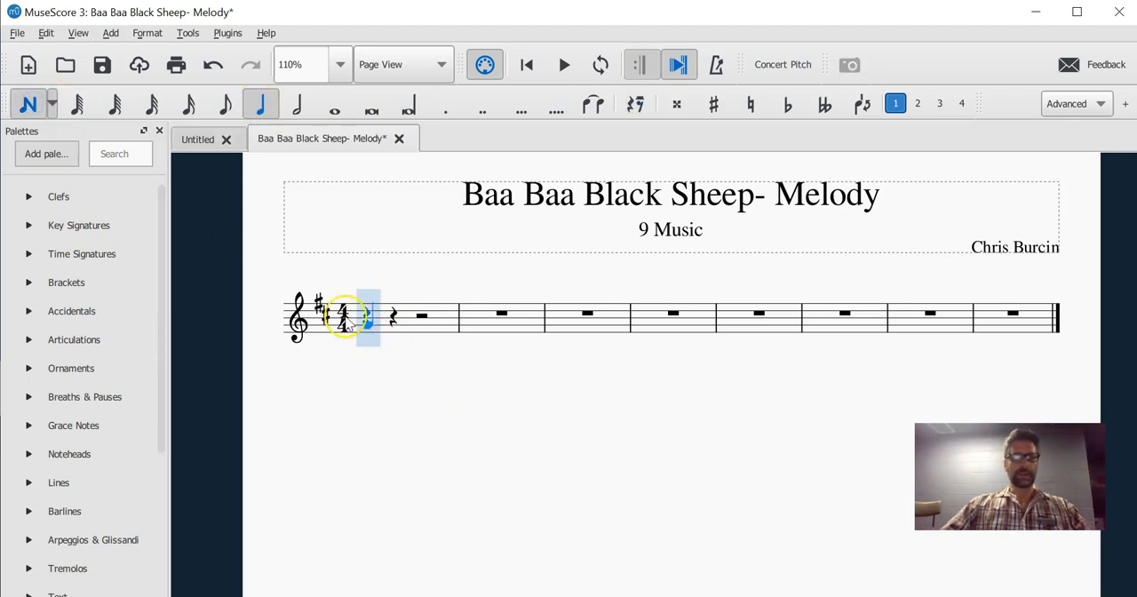
key(Delete)
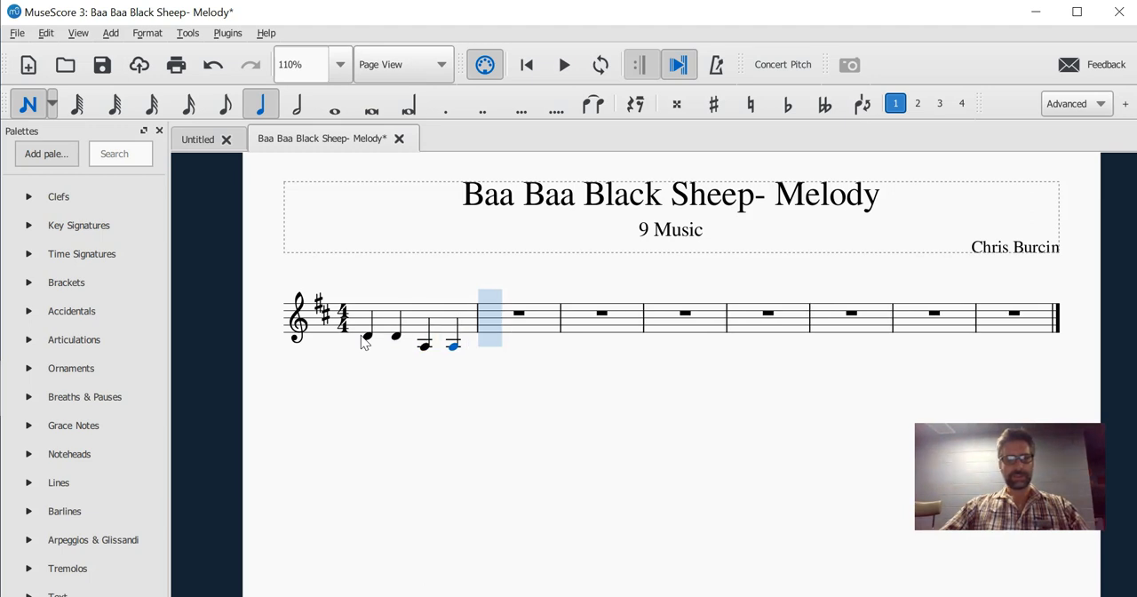
click(426, 346)
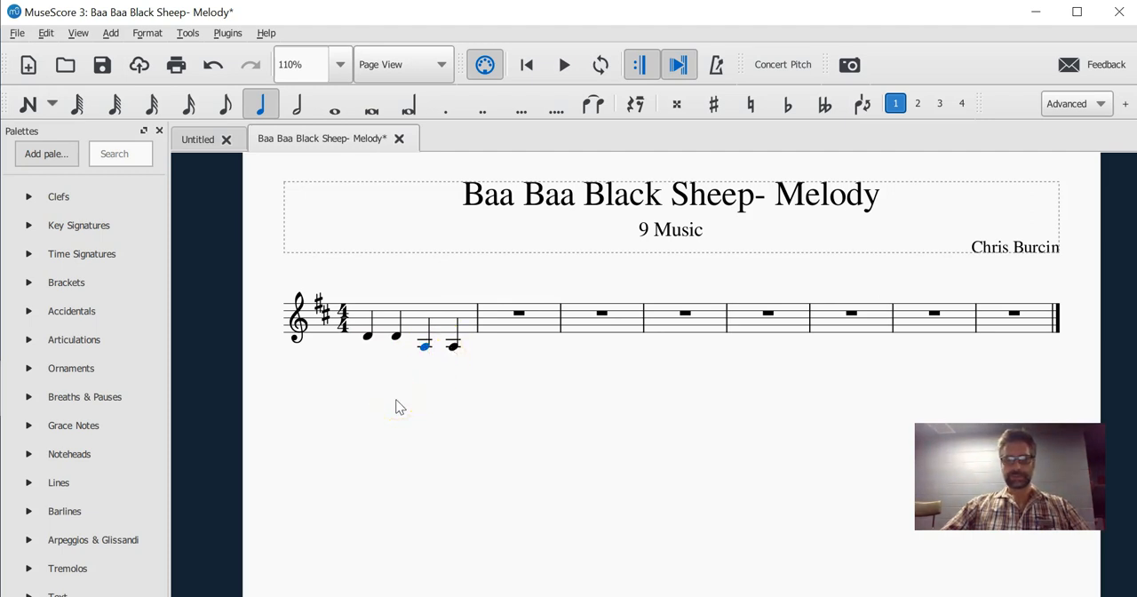
click(714, 103)
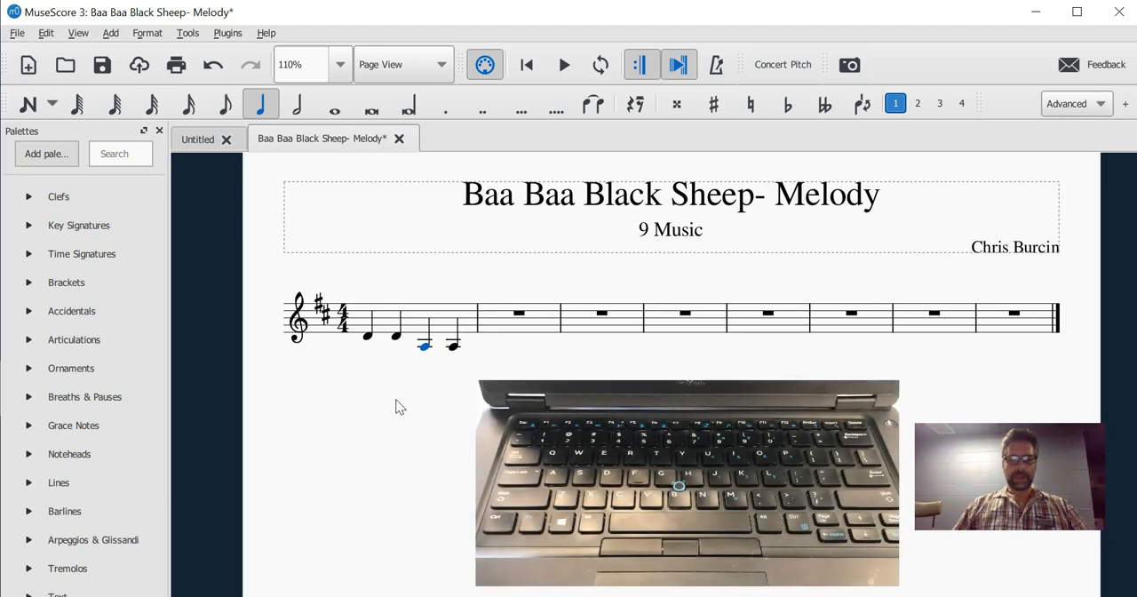
Move both low A notes in bar one up an octave with Ctrl+Up.
key(ctrl+up)
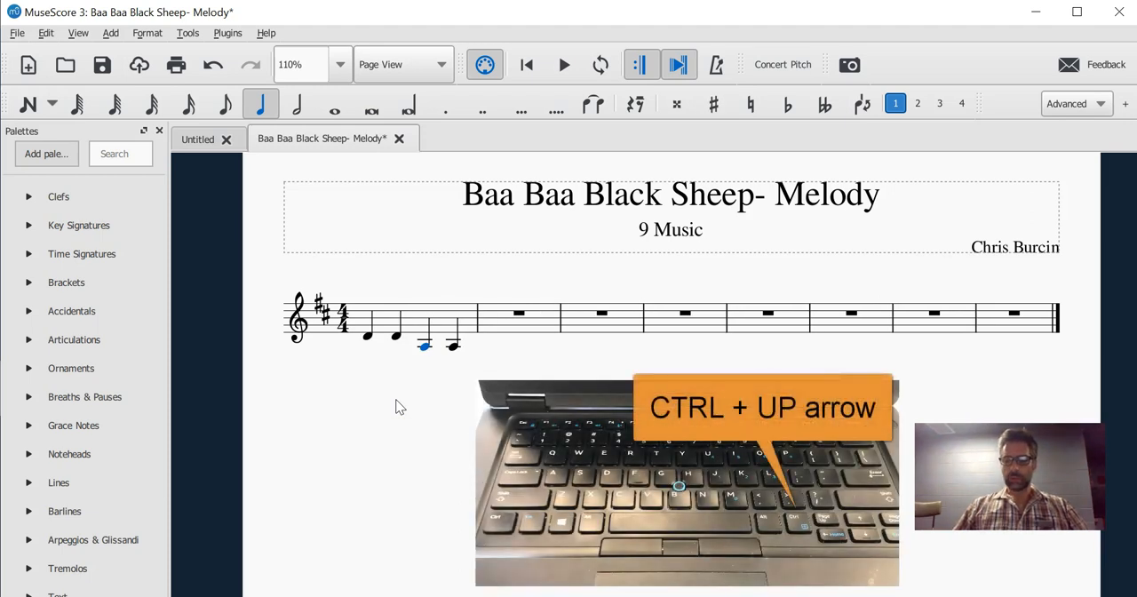
key(ctrl+up)
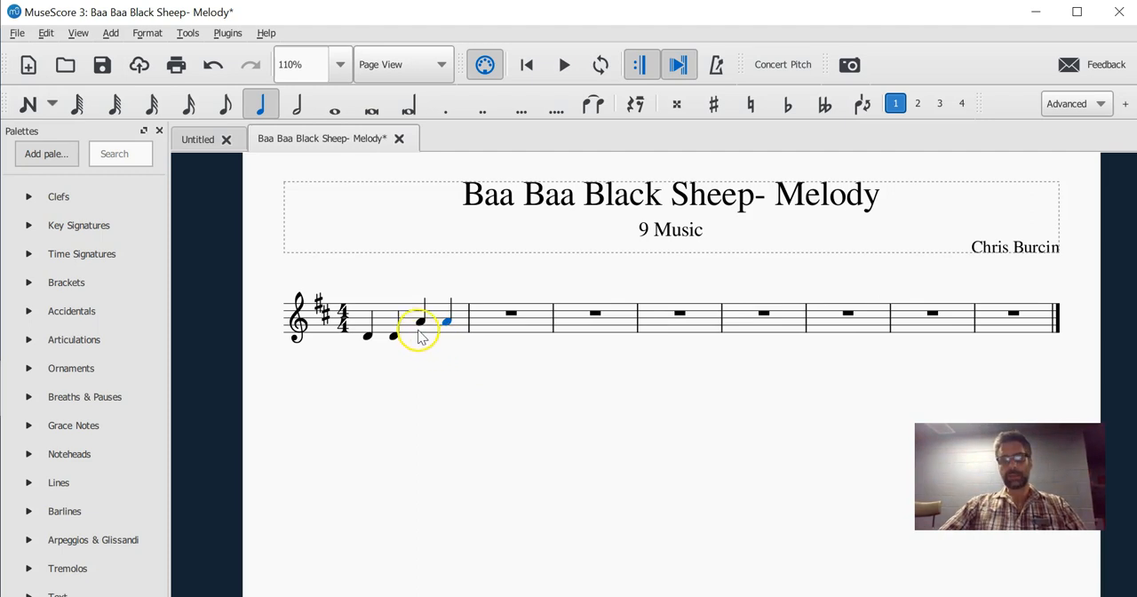
click(412, 316)
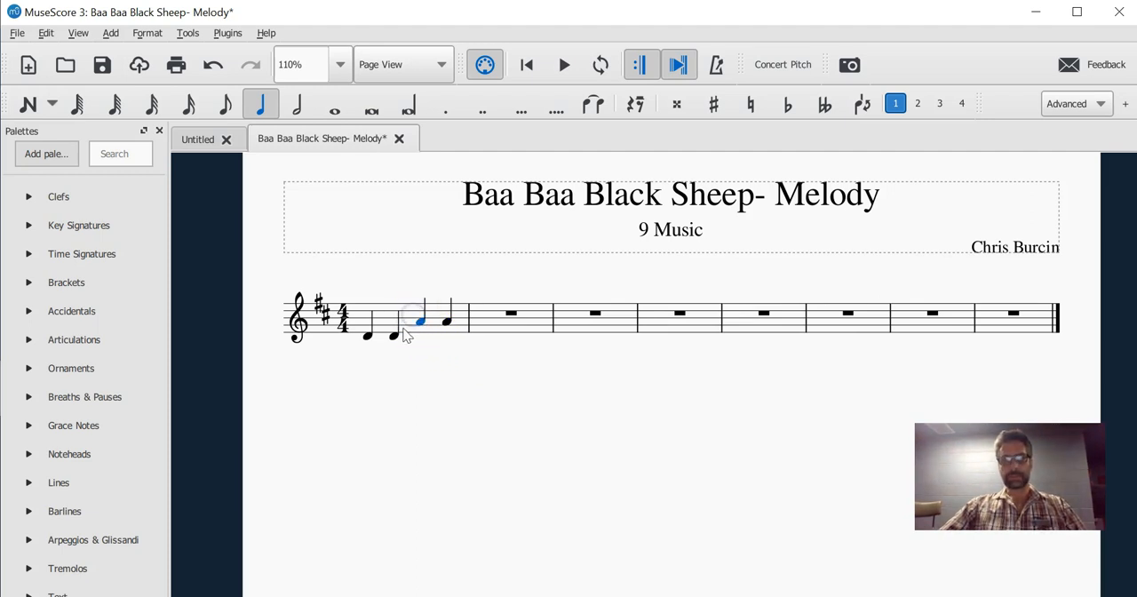
click(391, 320)
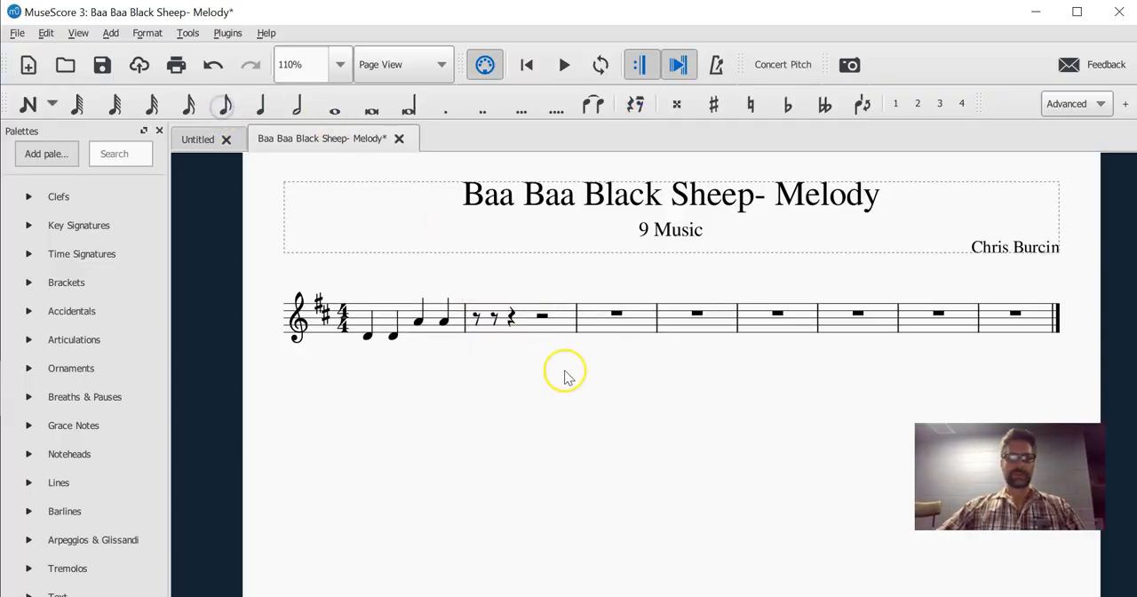
Enter bar two as four eighth notes ending on a half note, then save.
click(476, 316)
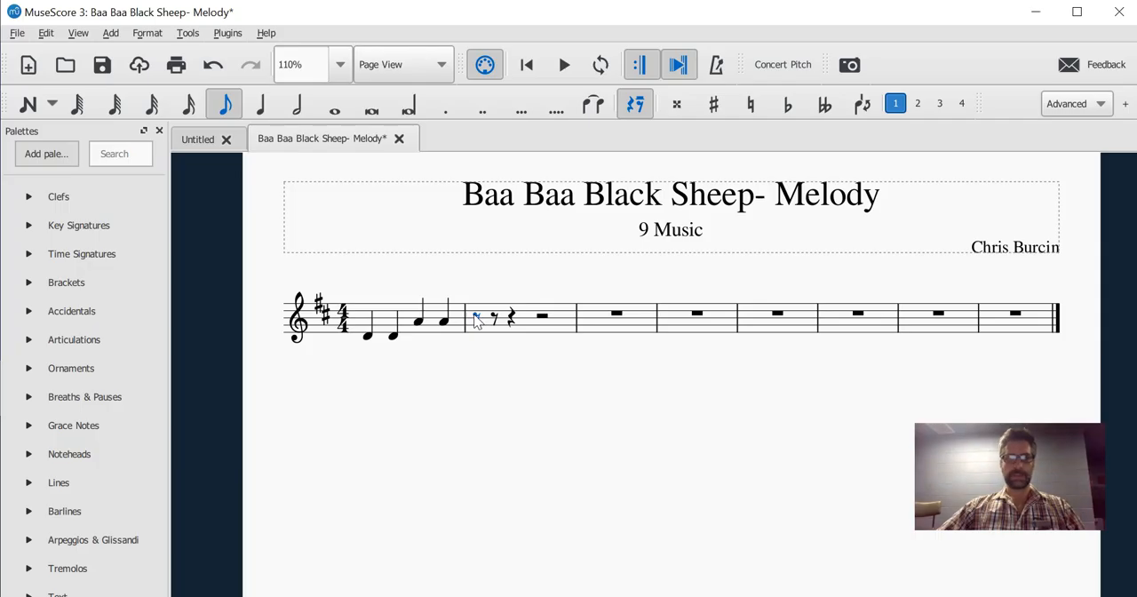
click(476, 316)
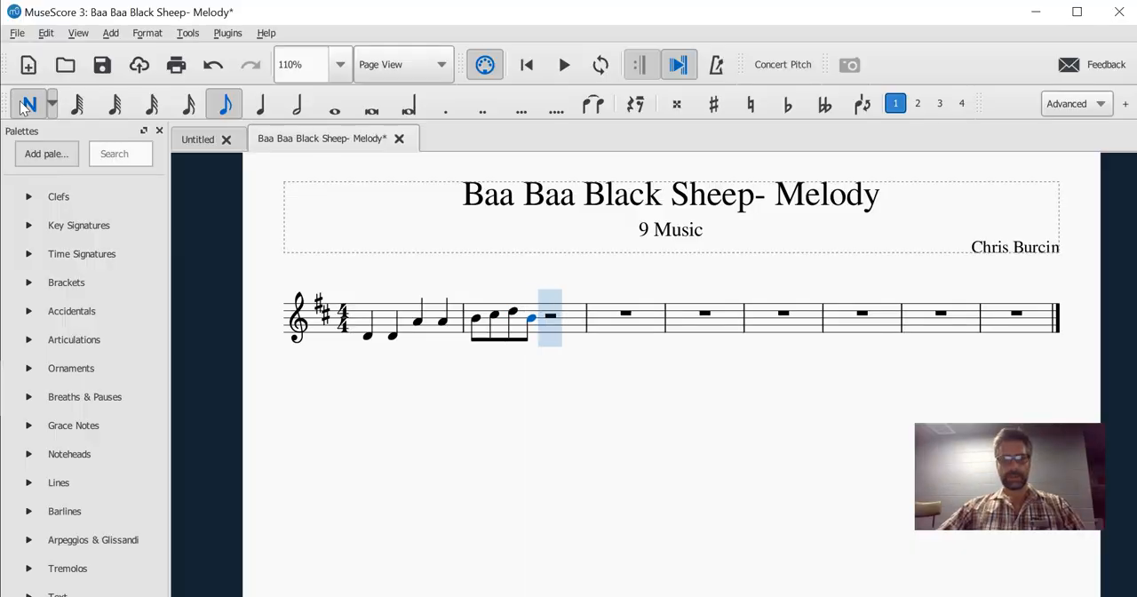
click(296, 103)
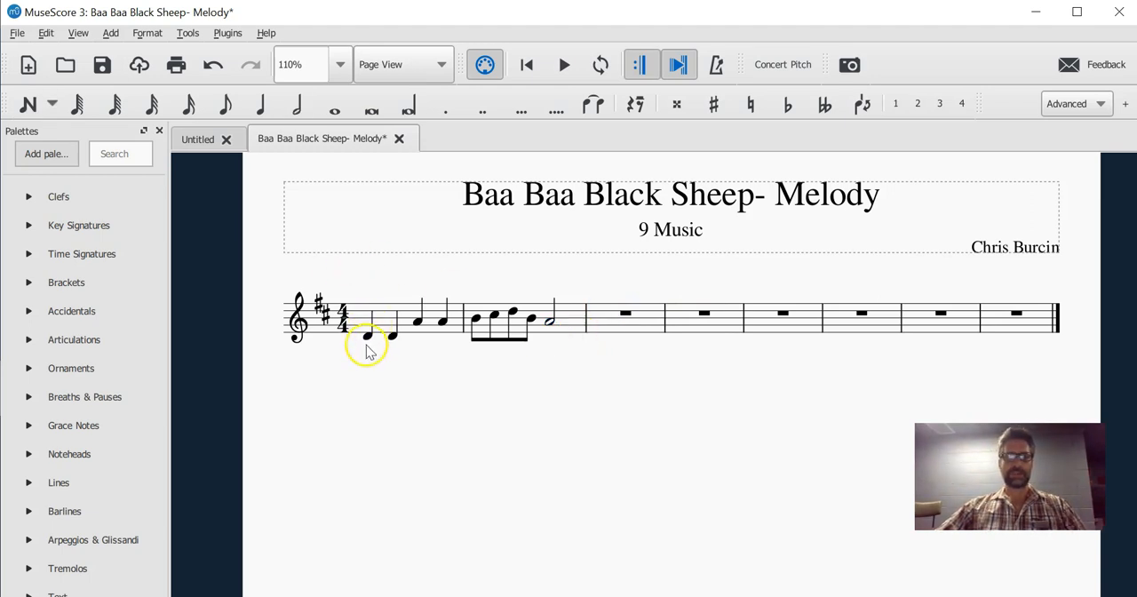
click(366, 335)
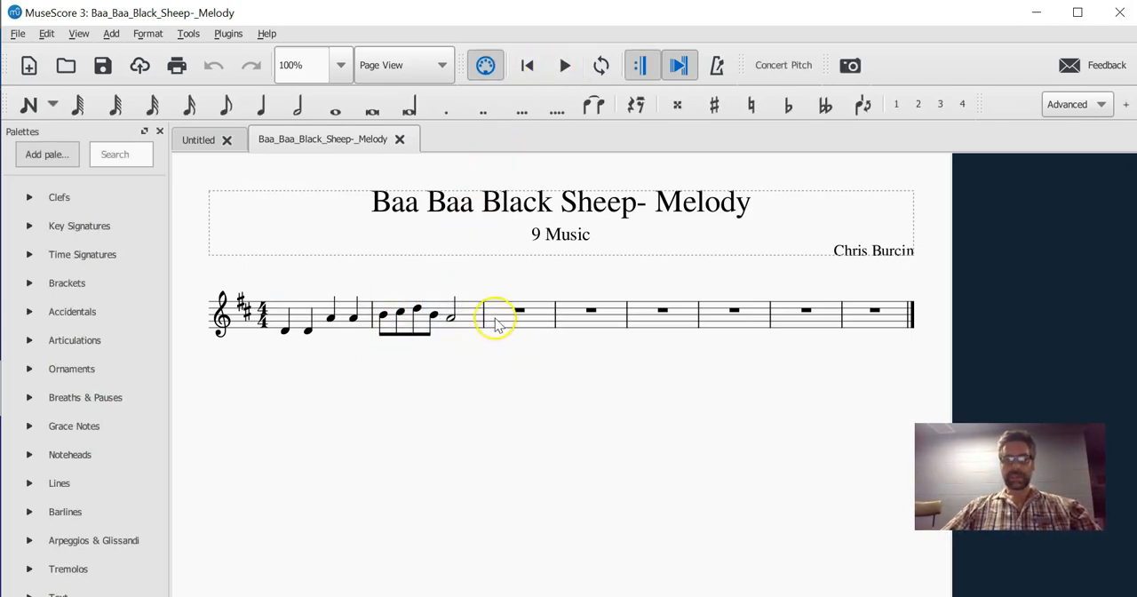
mouse_move(529, 338)
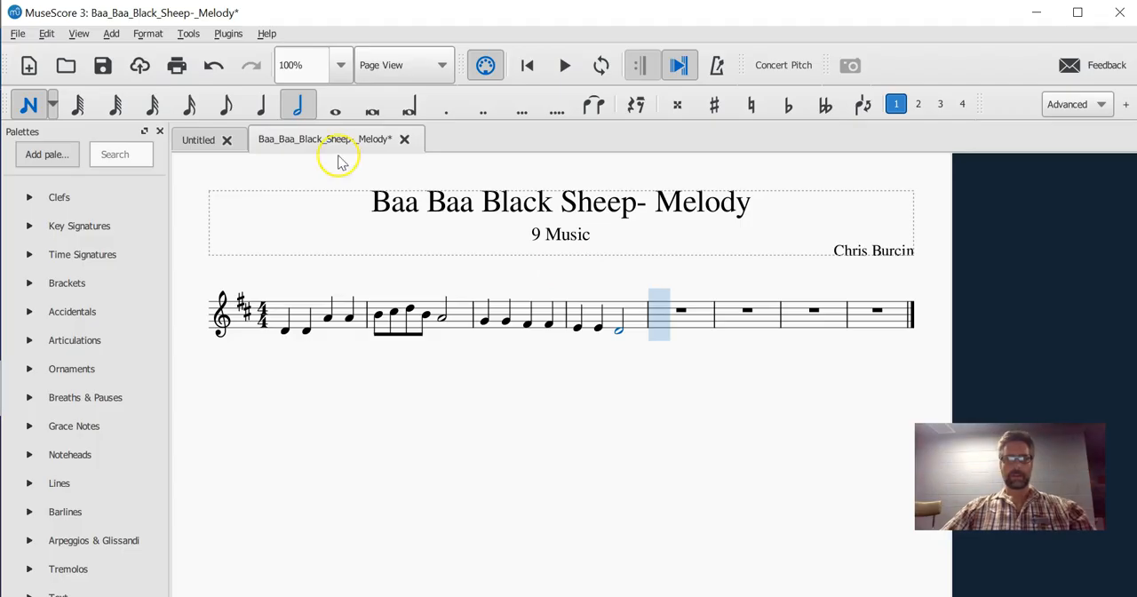
Enter the notes of bars three to eight, ending the melody on a half note.
click(226, 105)
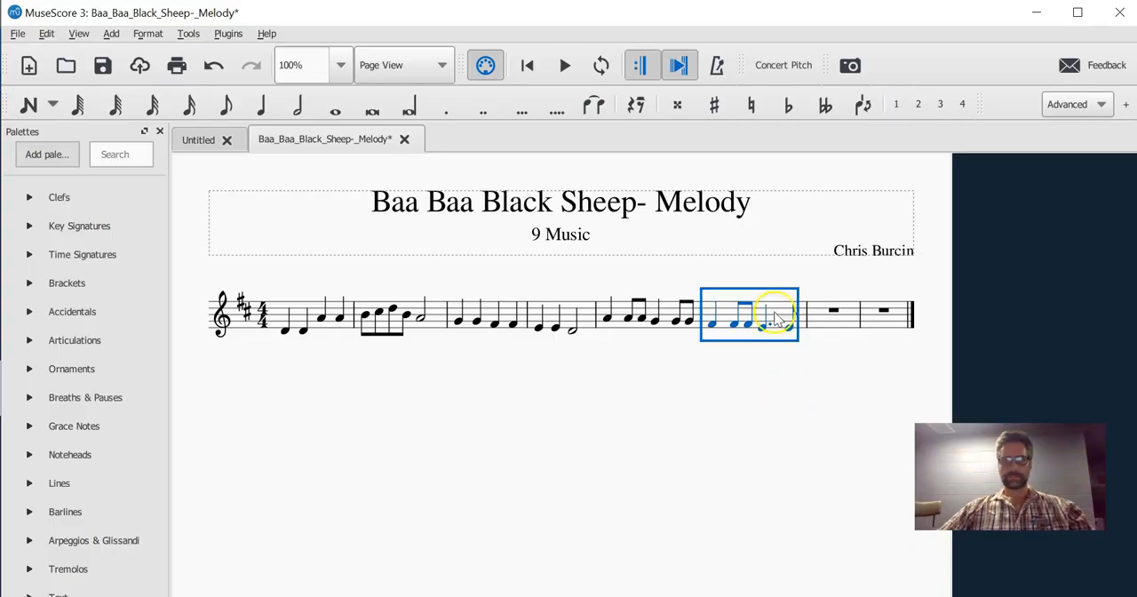
key(r)
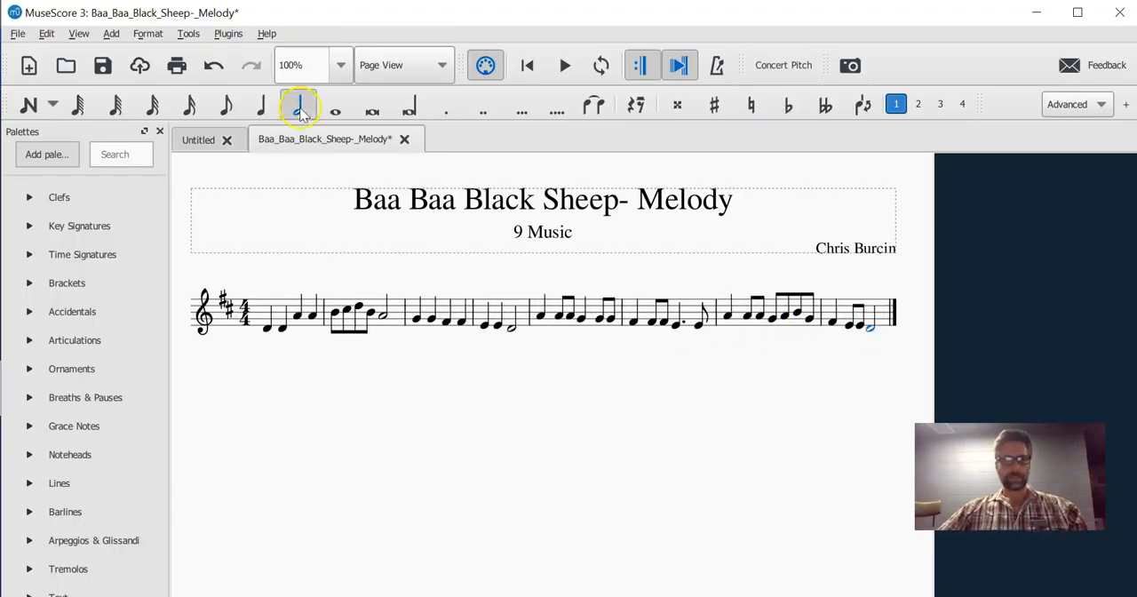
click(298, 107)
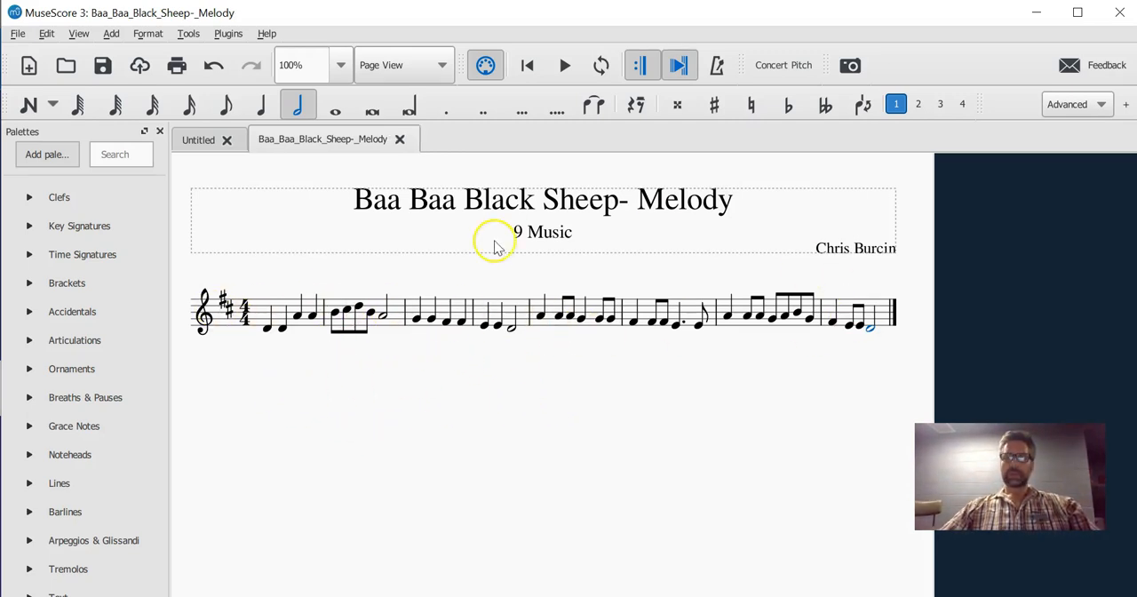
mouse_move(530, 313)
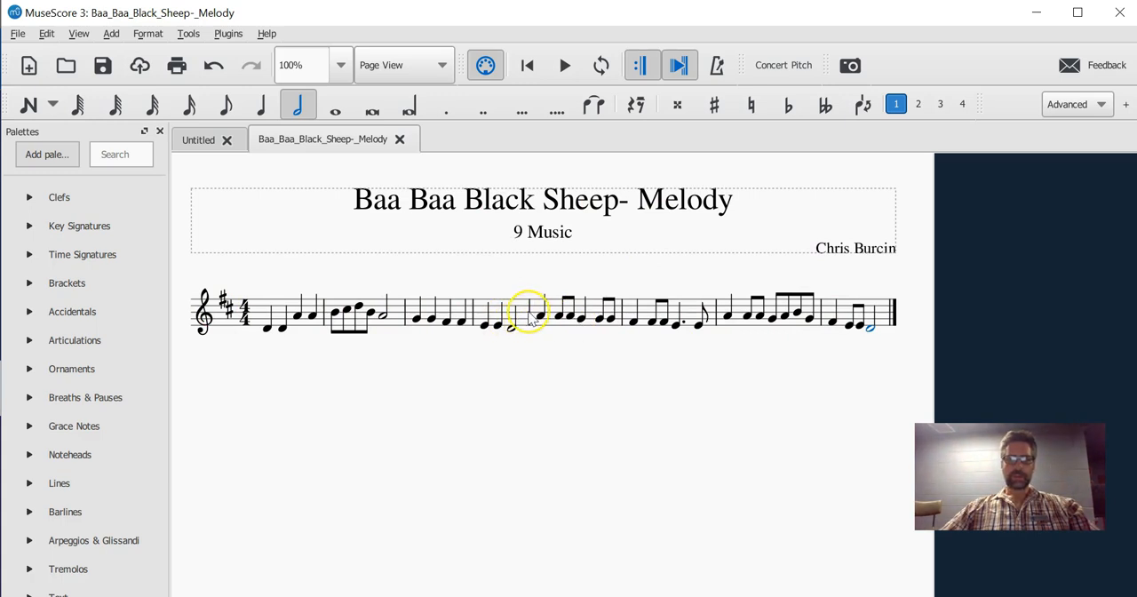
click(529, 317)
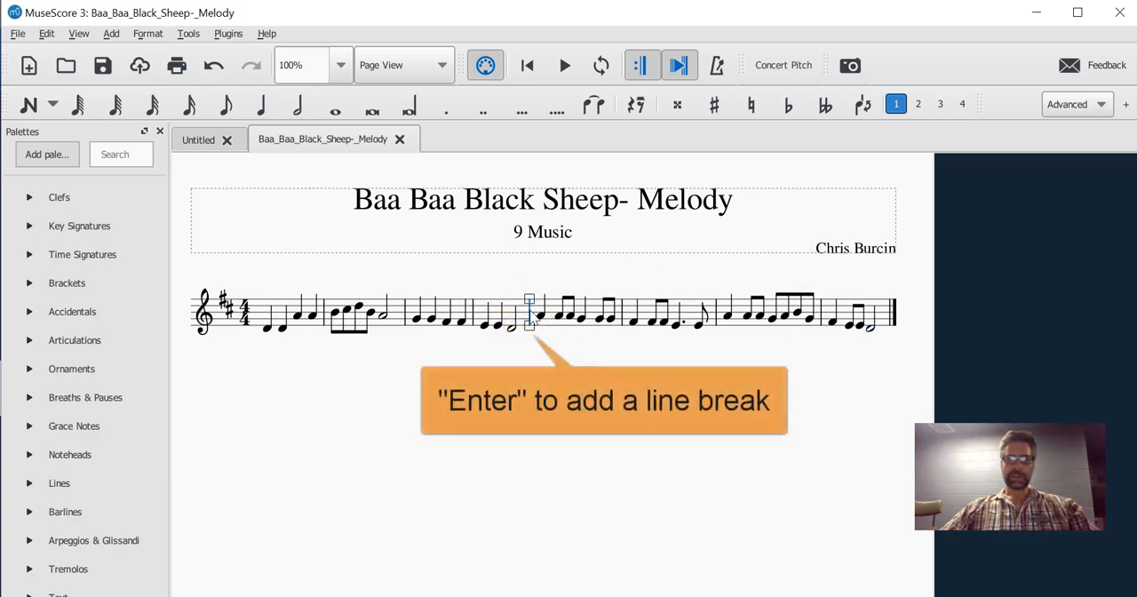
key(enter)
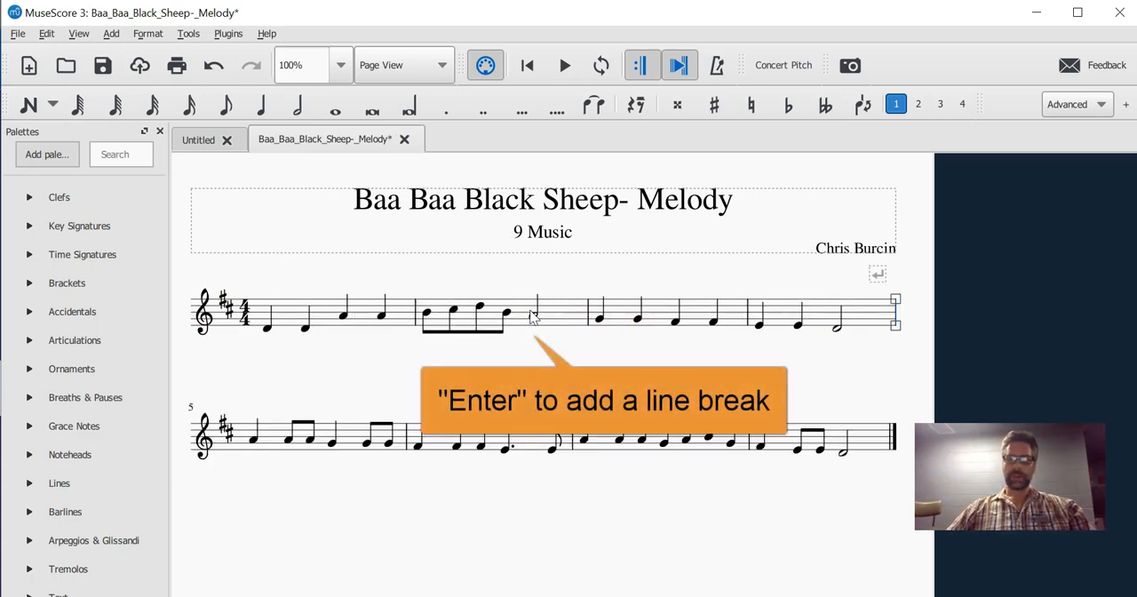
key(enter)
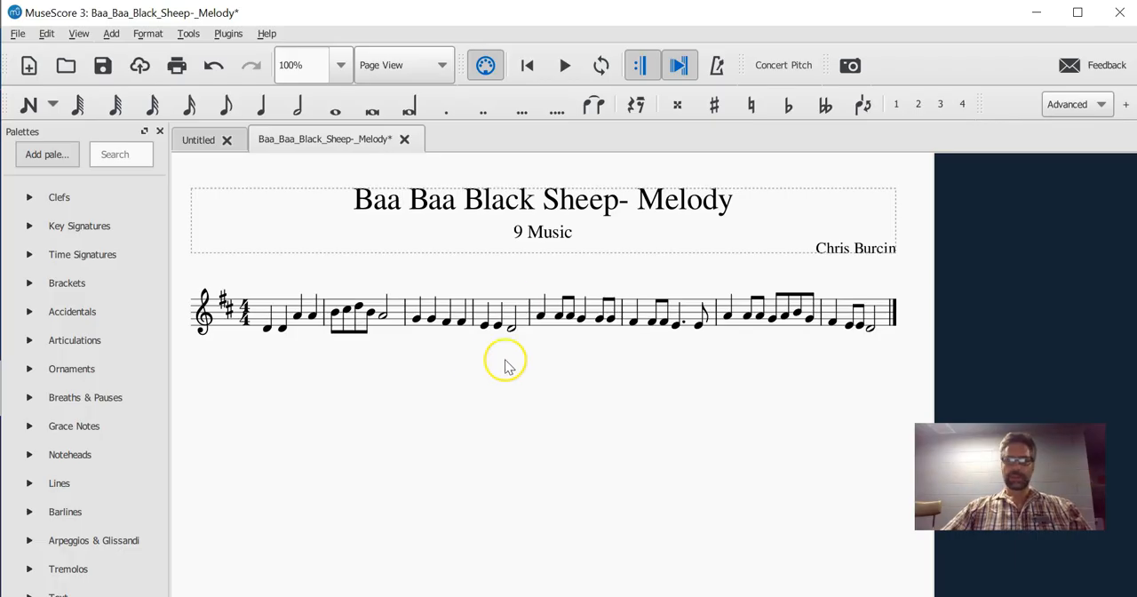
Select the first note of bar one to attach the D chord symbol.
click(265, 330)
text(A7)
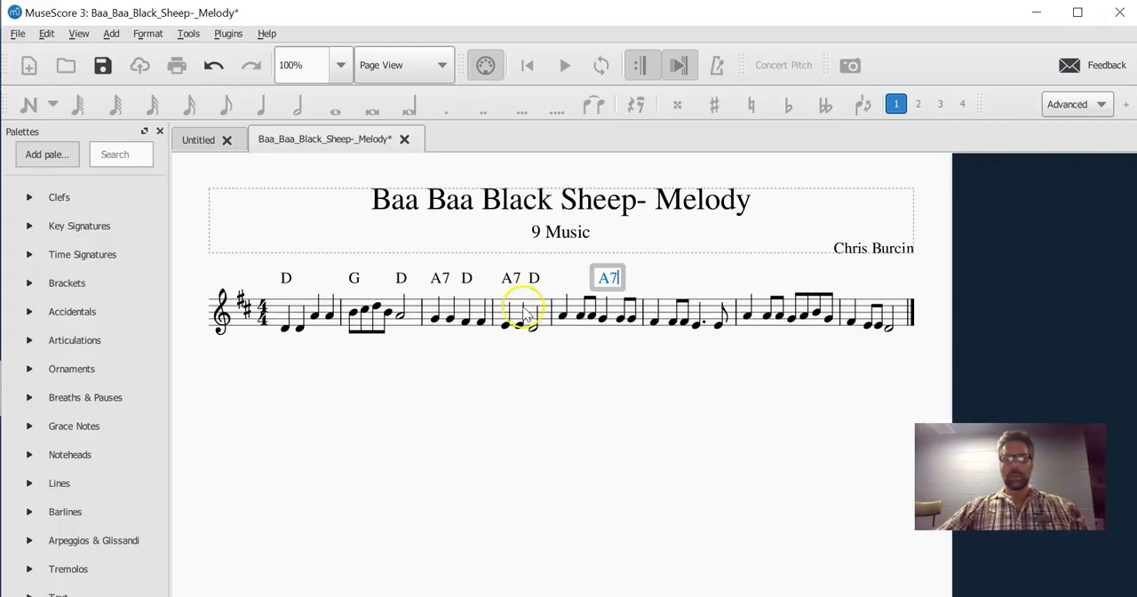
mouse_move(533, 283)
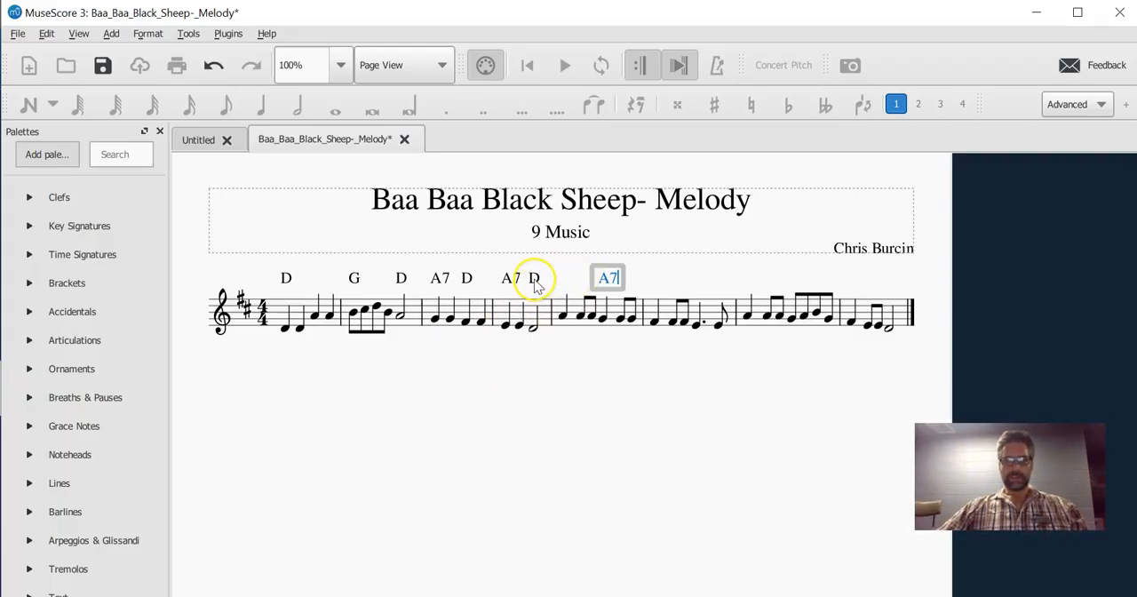